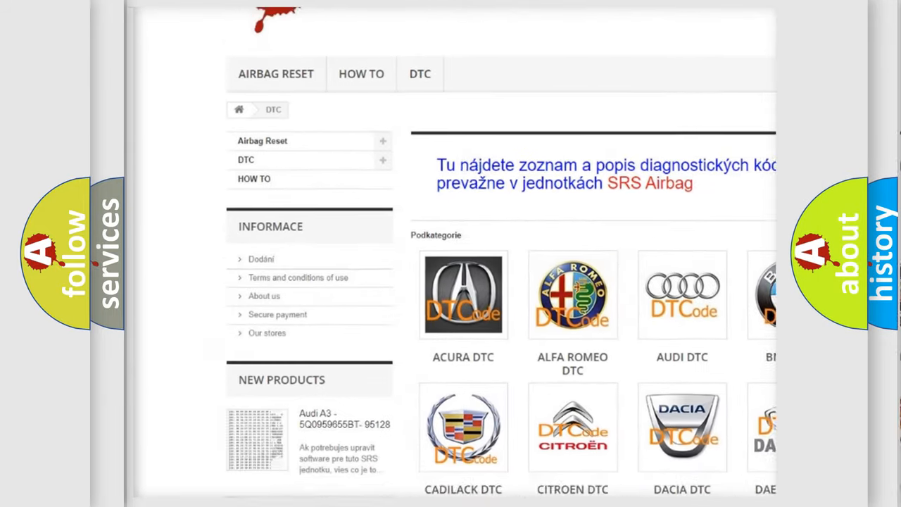
Step: Scroll down the DTC category page past the brand logos to the B-code list
{"action": "scroll", "scroll_direction": "down", "scroll_amount": 3}
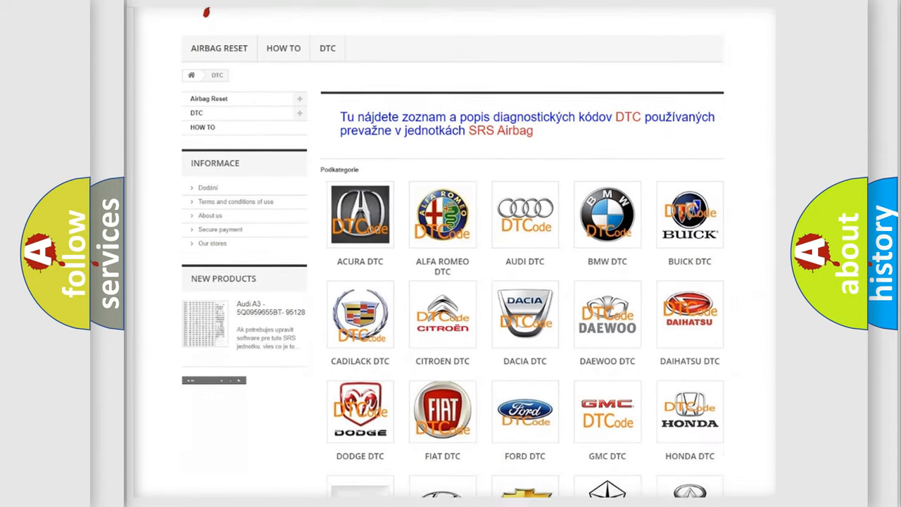
{"action": "scroll", "scroll_direction": "down", "scroll_amount": 3}
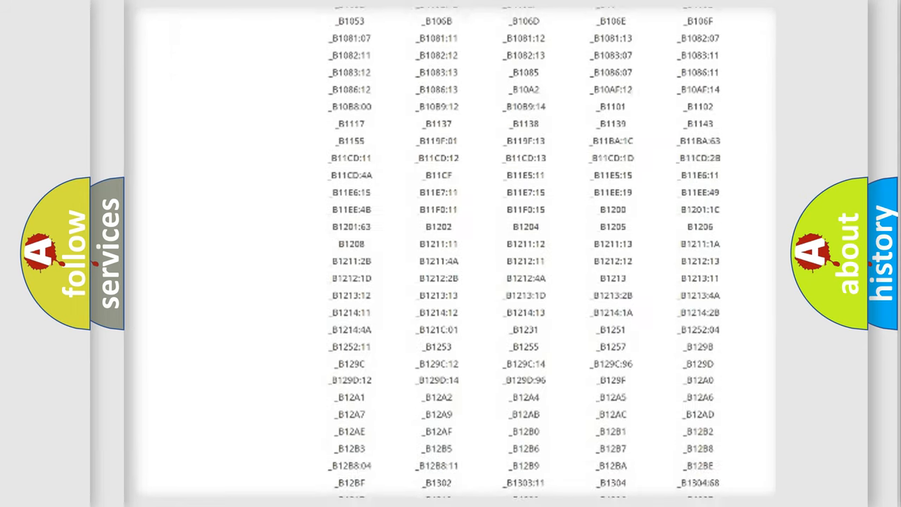
{"action": "scroll", "scroll_direction": "down", "scroll_amount": 3}
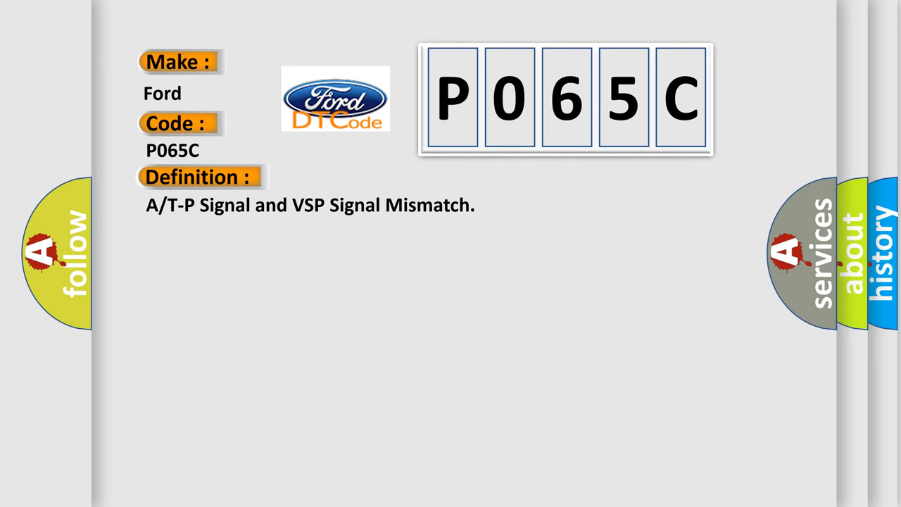
Step: Reveal the P065C Description note, then the Cause heading and its list of causes
{"action": "left_click", "coordinate": [366, 177]}
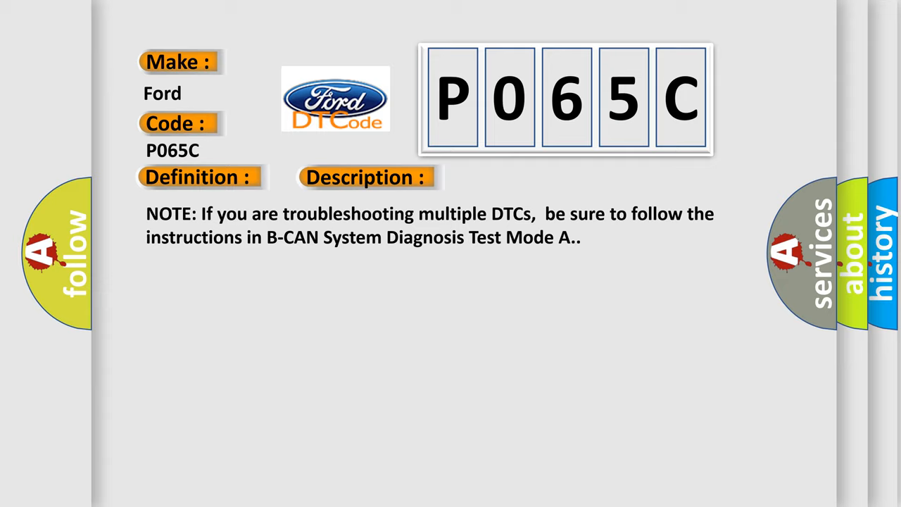
{"action": "left_click", "coordinate": [518, 177]}
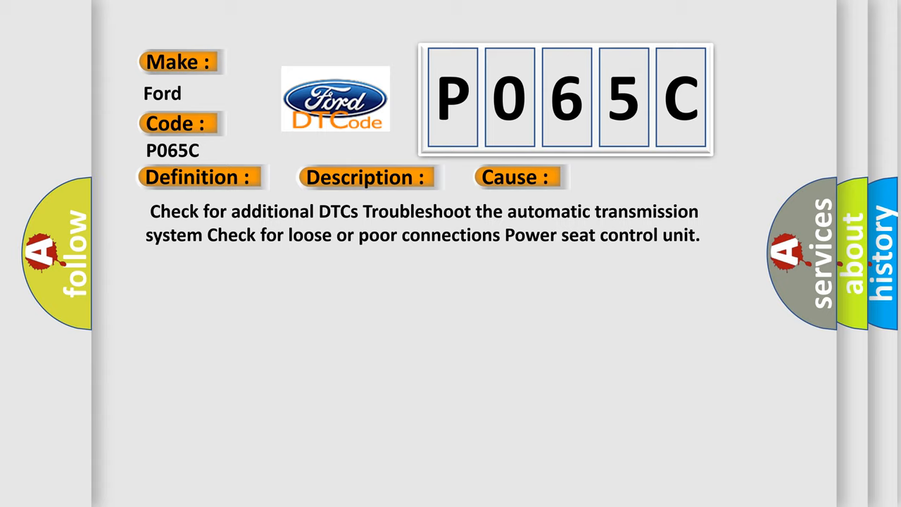